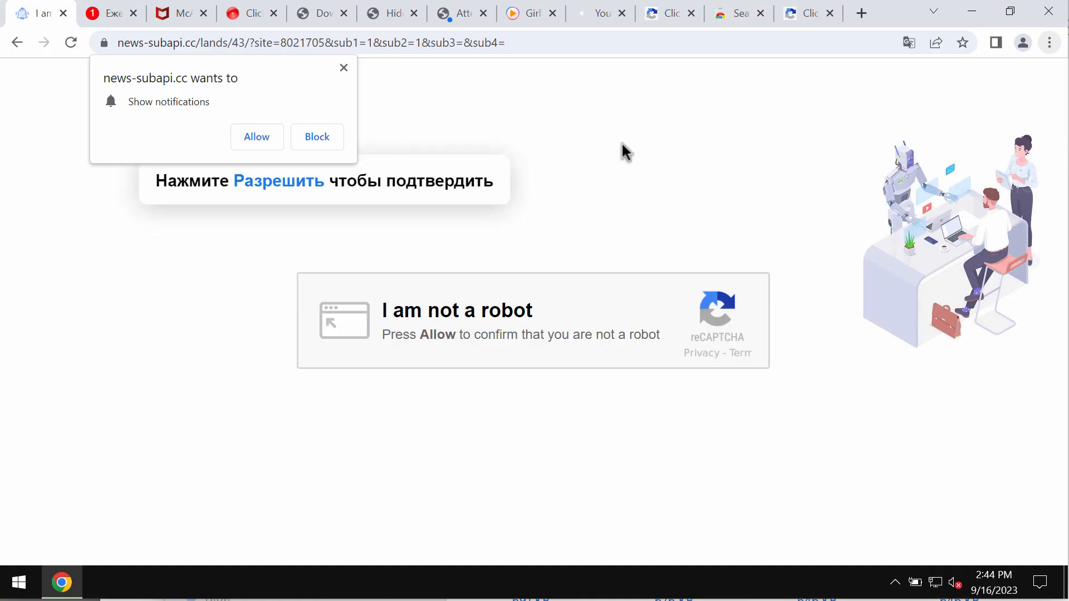
{"action": "mouse_move", "coordinate": [280, 98]}
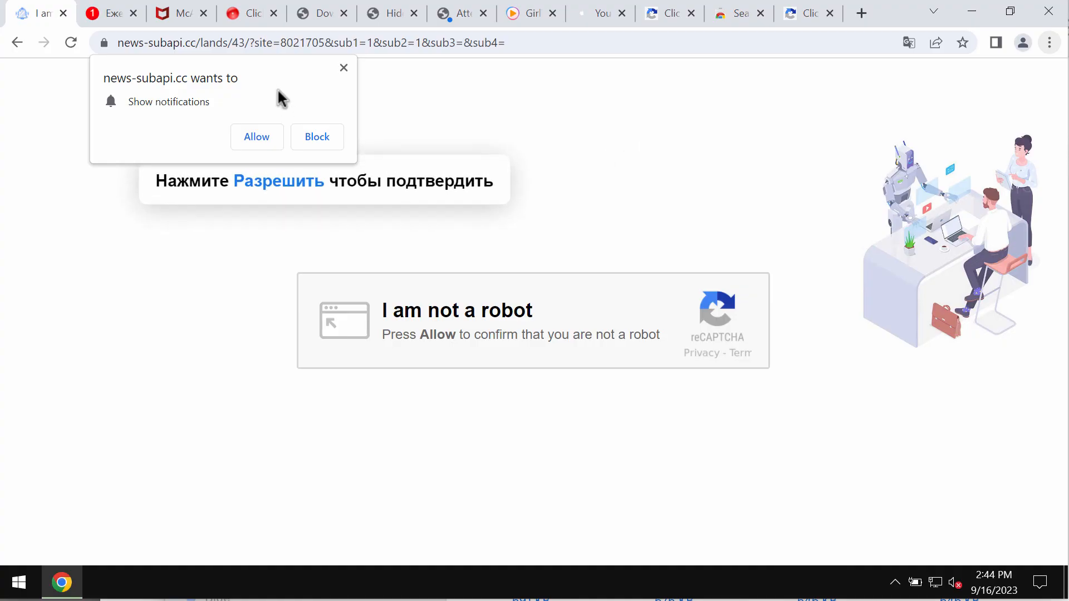
{"action": "mouse_move", "coordinate": [192, 56]}
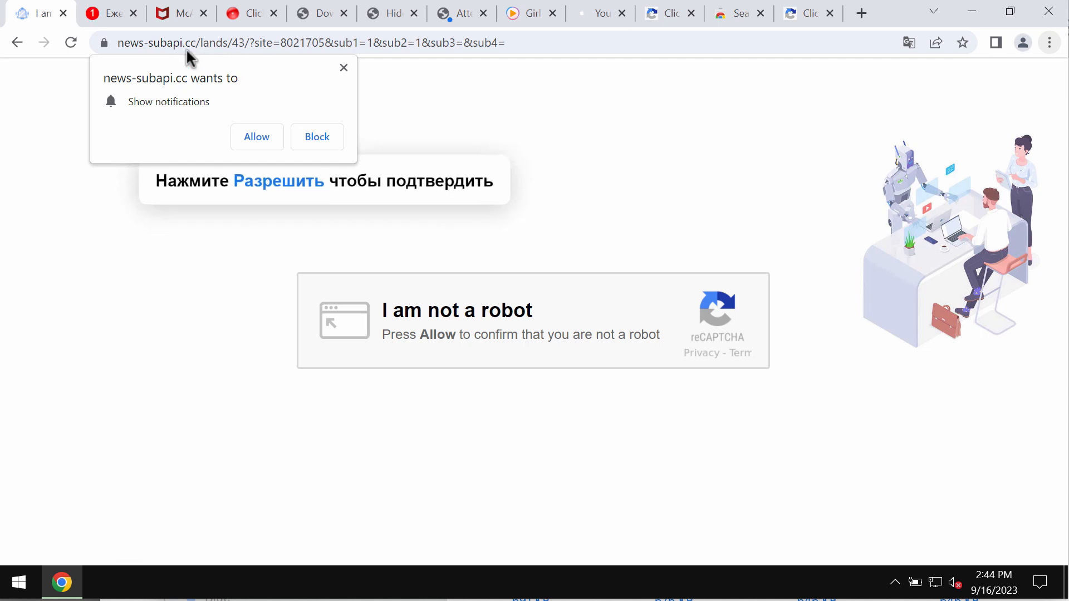
{"action": "mouse_move", "coordinate": [176, 51]}
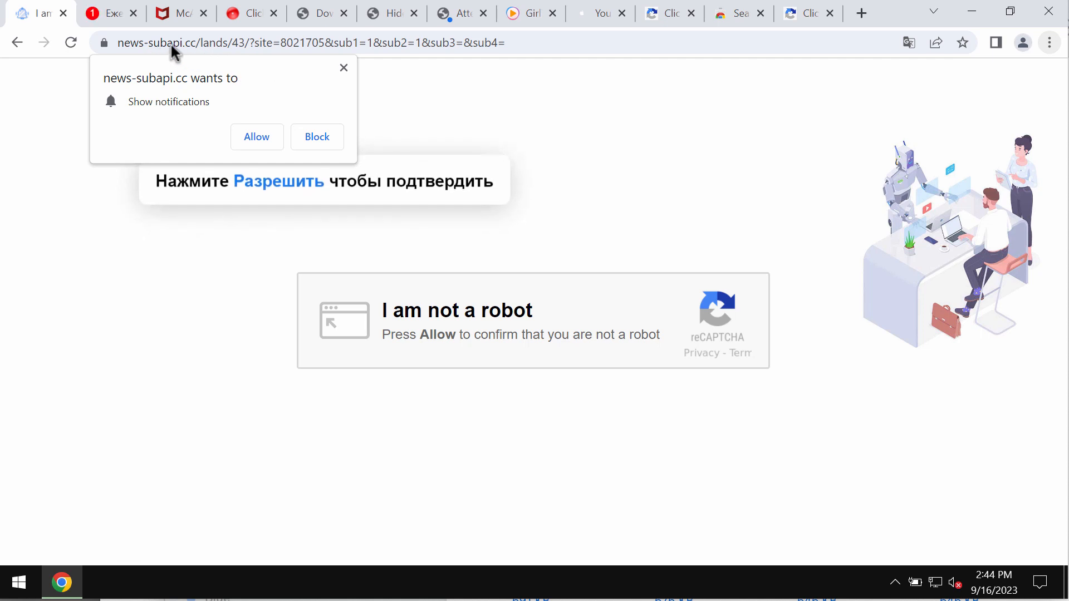
{"action": "mouse_move", "coordinate": [238, 43]}
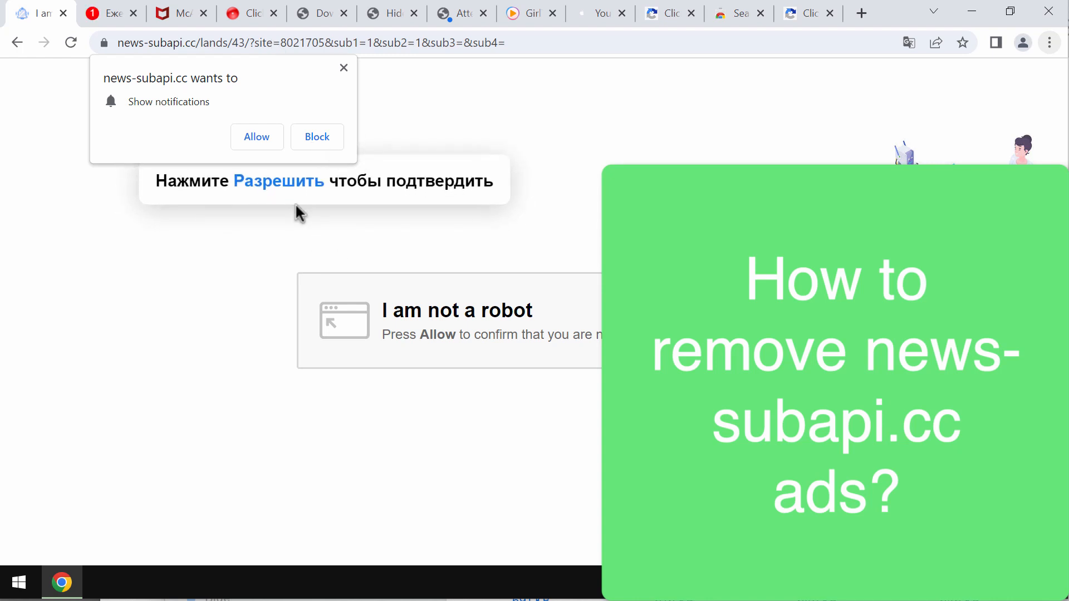
Advance through the adware redirect pages until news-nuxomu.com's notification prompt appears.
{"action": "left_click", "coordinate": [256, 137]}
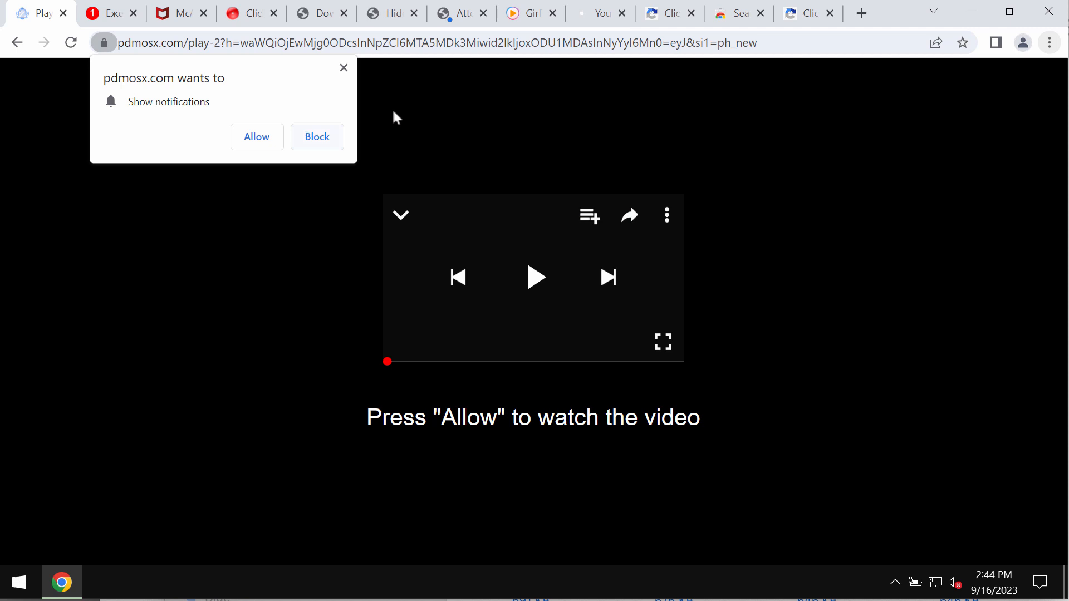
{"action": "left_click", "coordinate": [256, 136]}
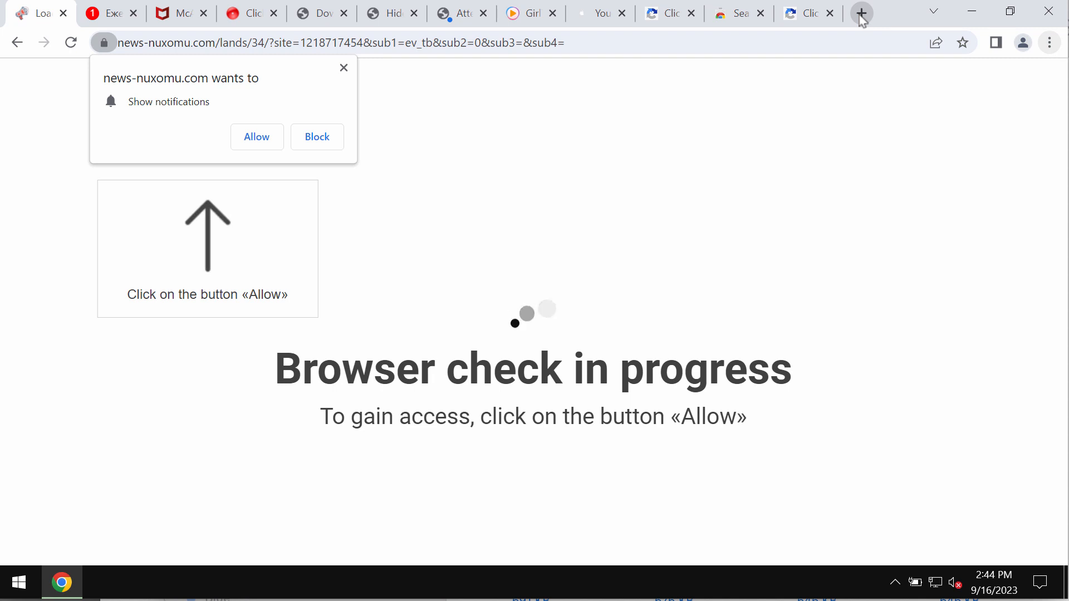
From a new tab, reach Chrome Settings' notification permissions via the main menu.
{"action": "left_click", "coordinate": [860, 13]}
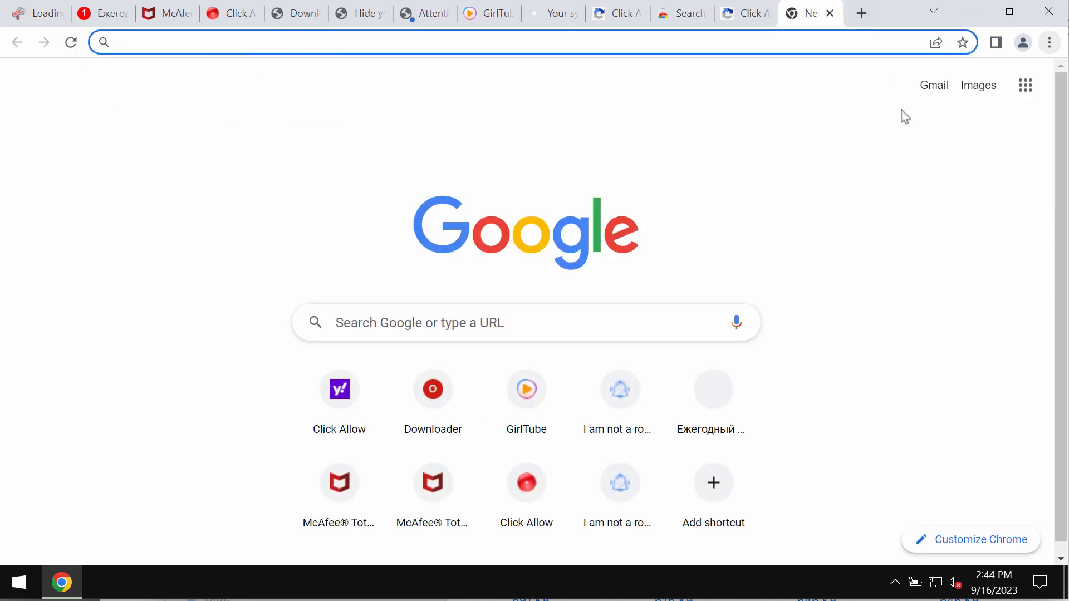
{"action": "mouse_move", "coordinate": [978, 84]}
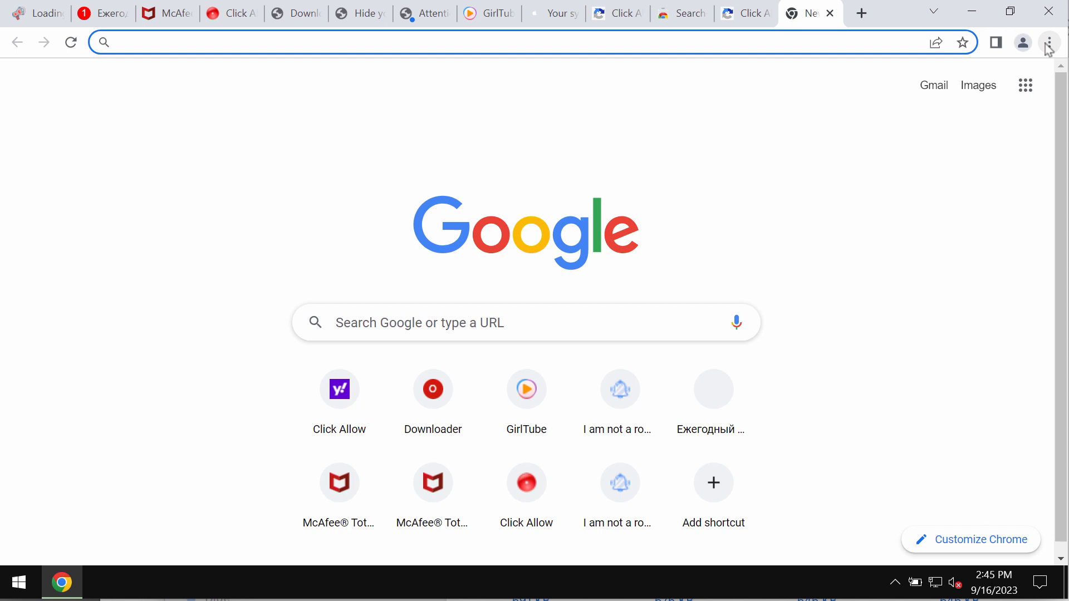
{"action": "mouse_move", "coordinate": [1047, 42]}
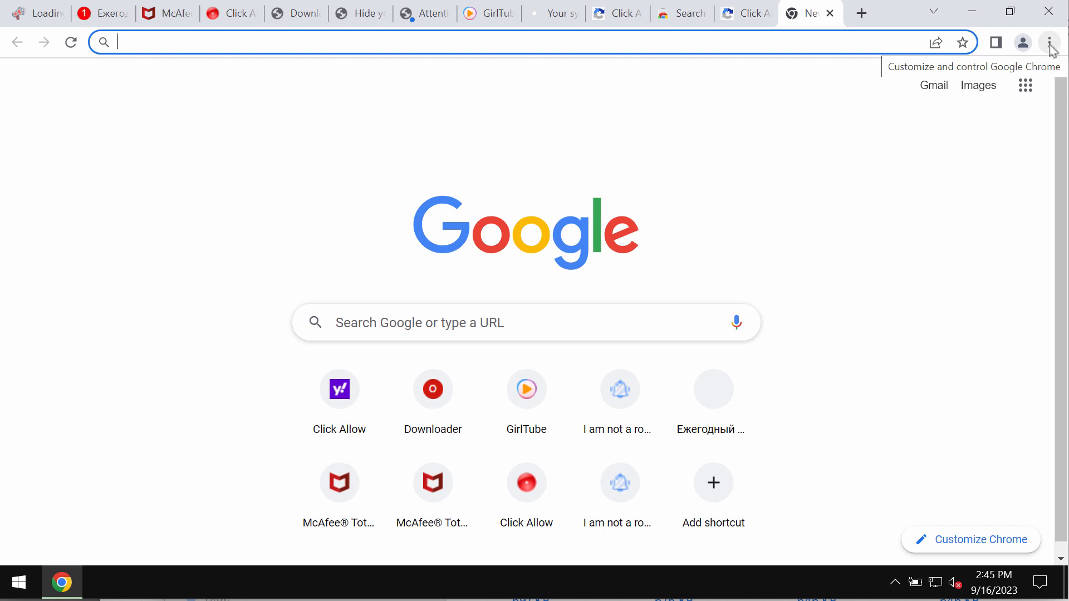
{"action": "left_click", "coordinate": [1049, 40]}
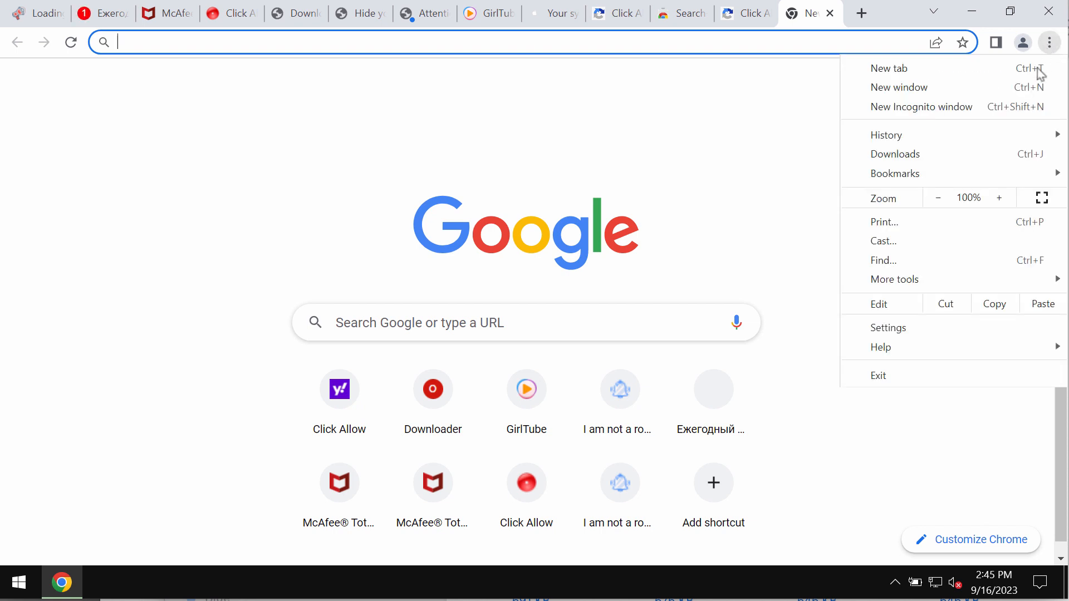
{"action": "left_click", "coordinate": [889, 328]}
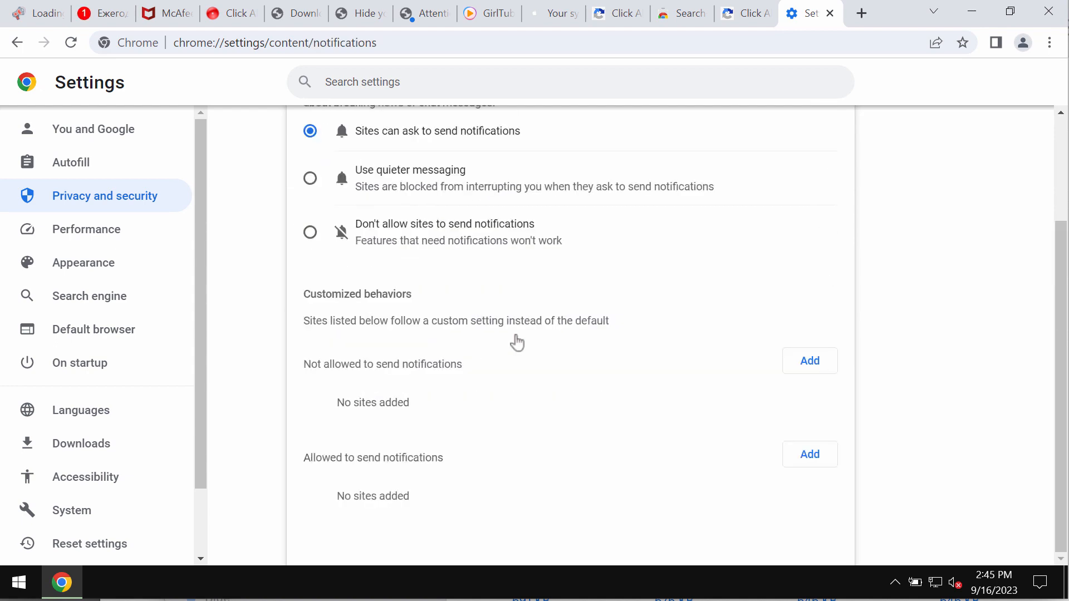
Remove the first allowed sites, including 3.lookinews.com and reqdfit.com, from notification permissions.
{"action": "scroll", "scroll_direction": "down", "scroll_amount": 3}
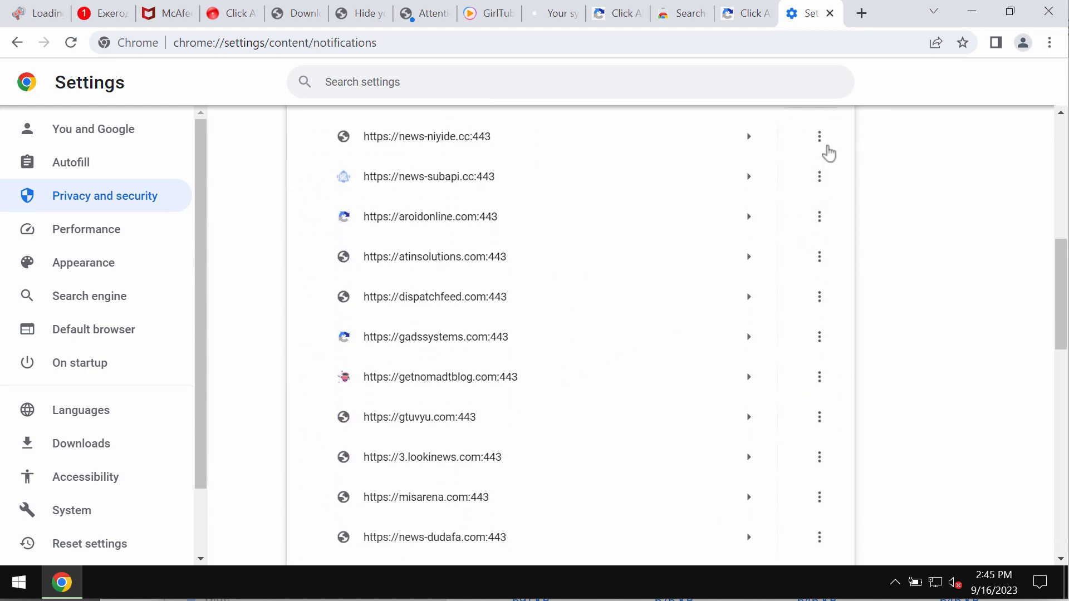
{"action": "left_click", "coordinate": [819, 136]}
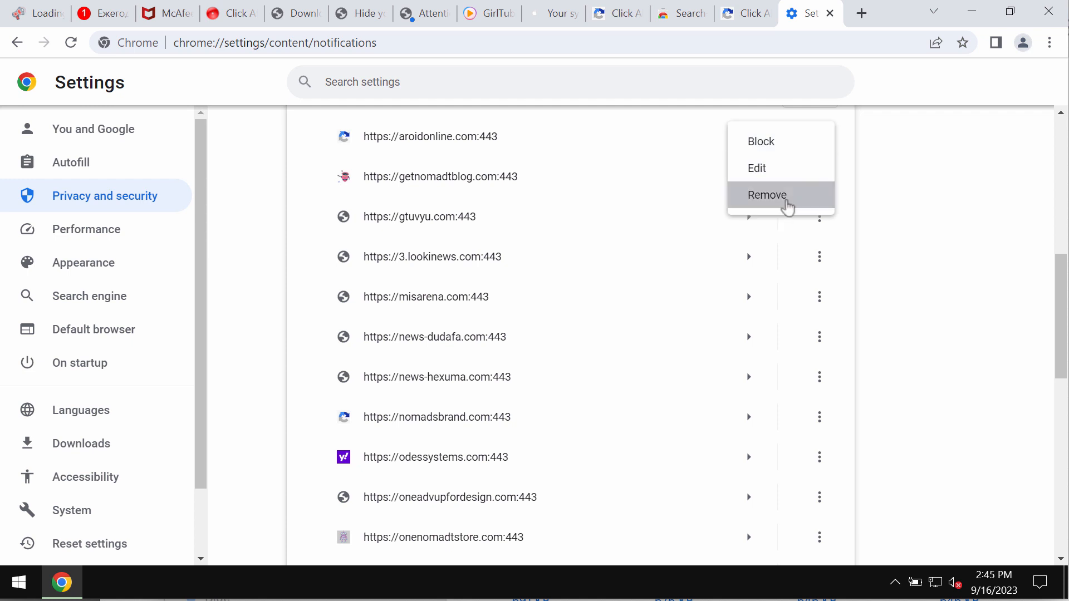
{"action": "left_click", "coordinate": [768, 195]}
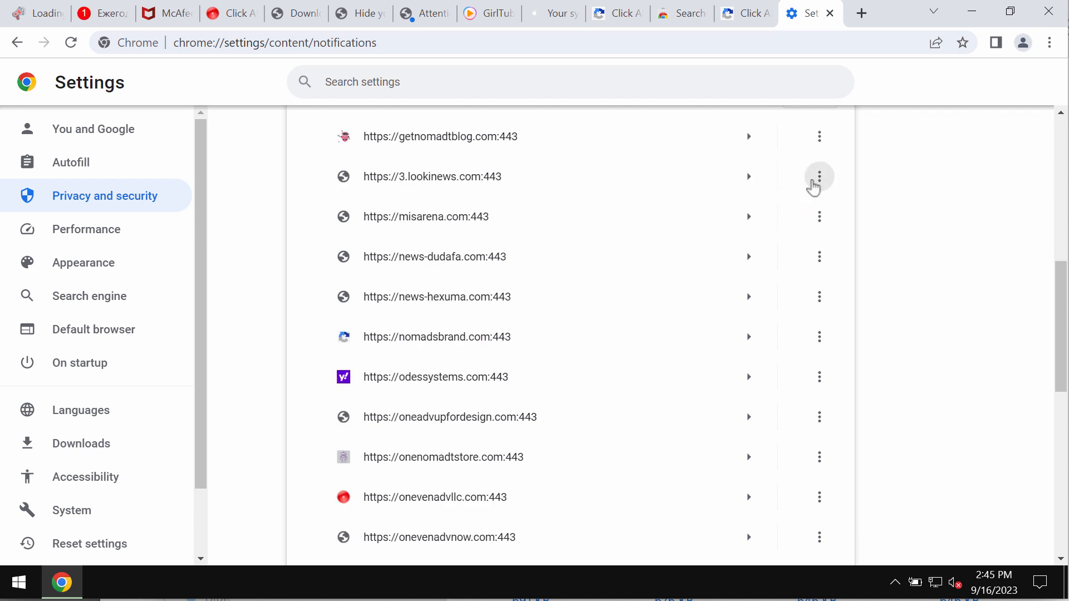
{"action": "left_click", "coordinate": [820, 177]}
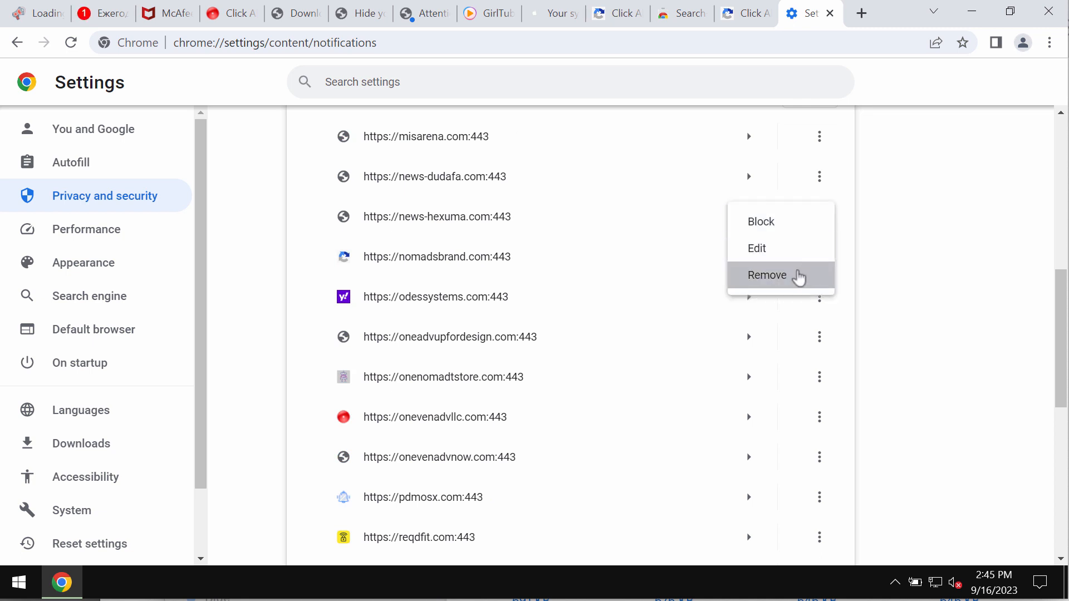
{"action": "left_click", "coordinate": [767, 275]}
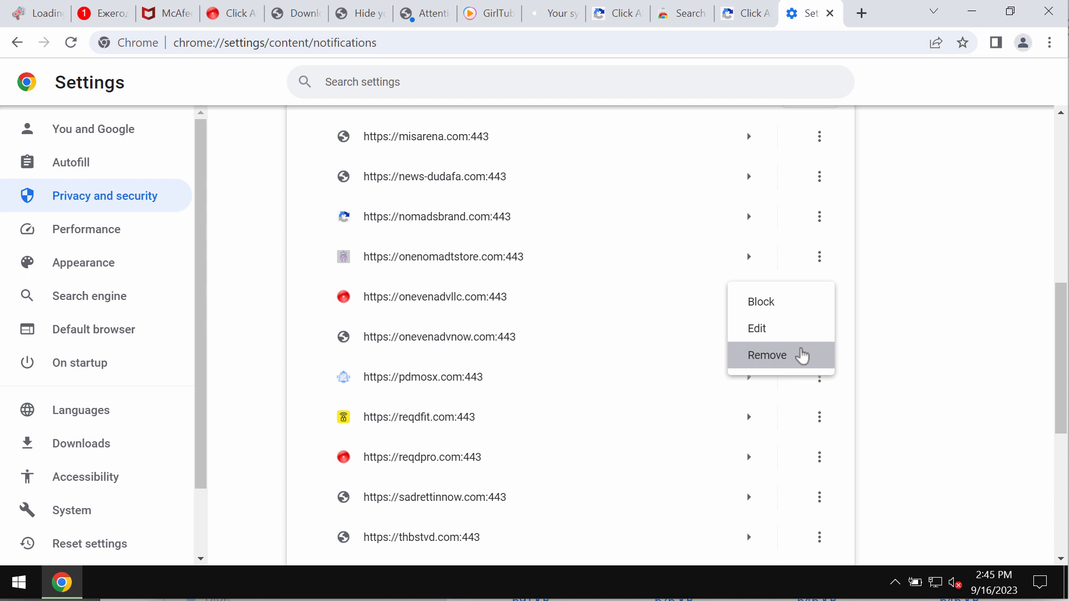
{"action": "left_click", "coordinate": [767, 355]}
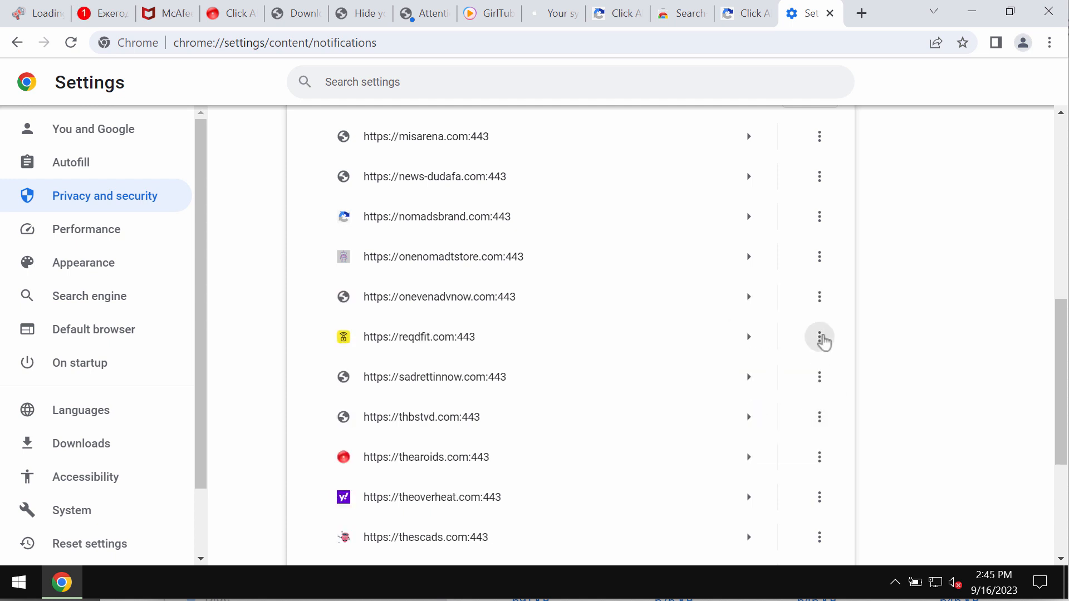
{"action": "left_click", "coordinate": [820, 336]}
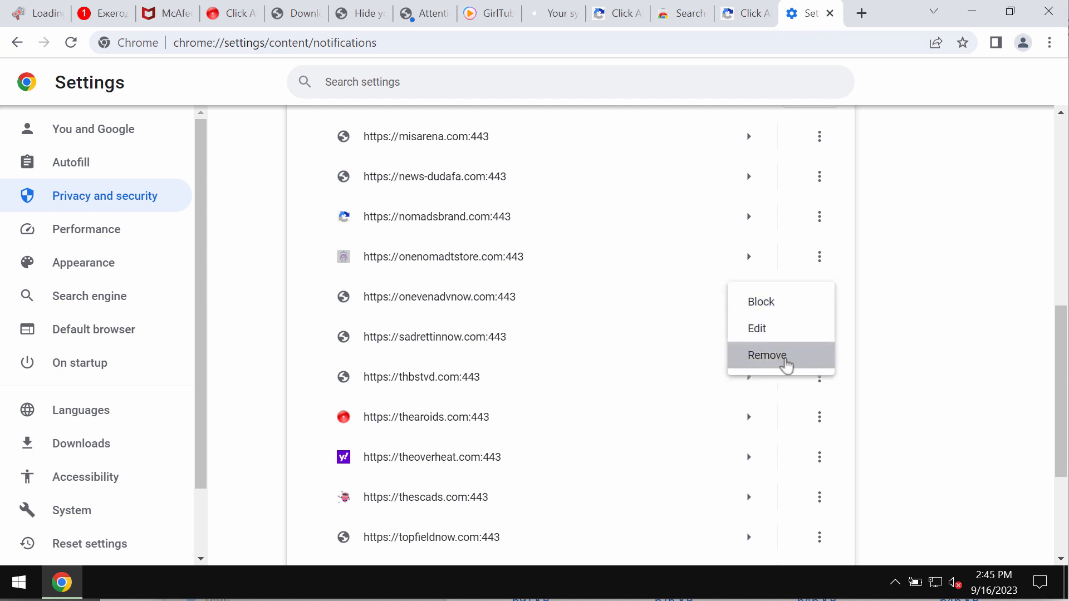
{"action": "left_click", "coordinate": [767, 355]}
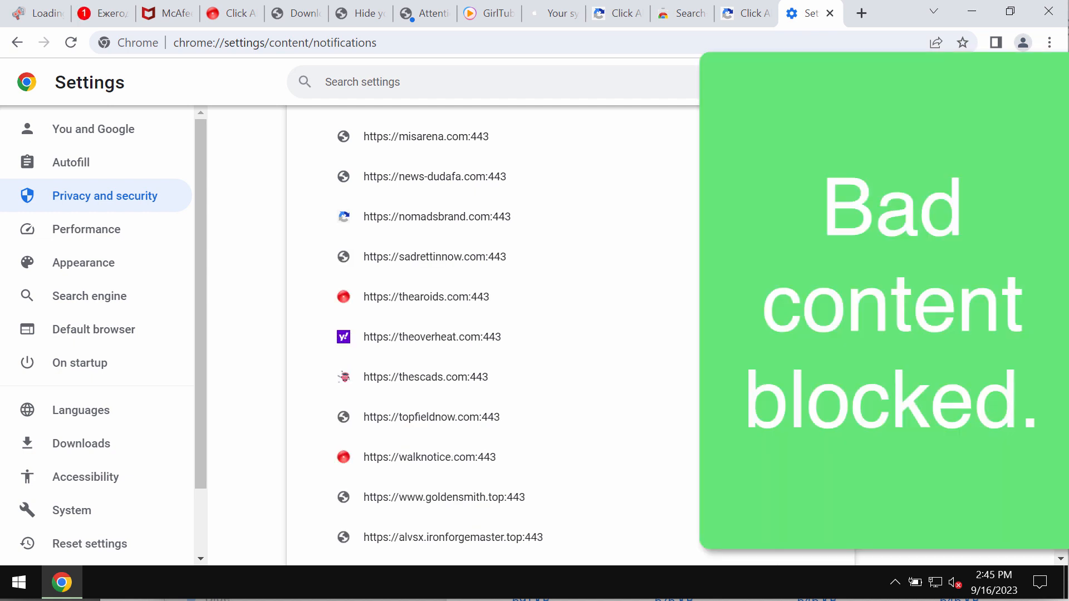
Remove goldensmith.top and the last remaining site so the allowed list is empty.
{"action": "scroll", "scroll_direction": "down", "scroll_amount": 3}
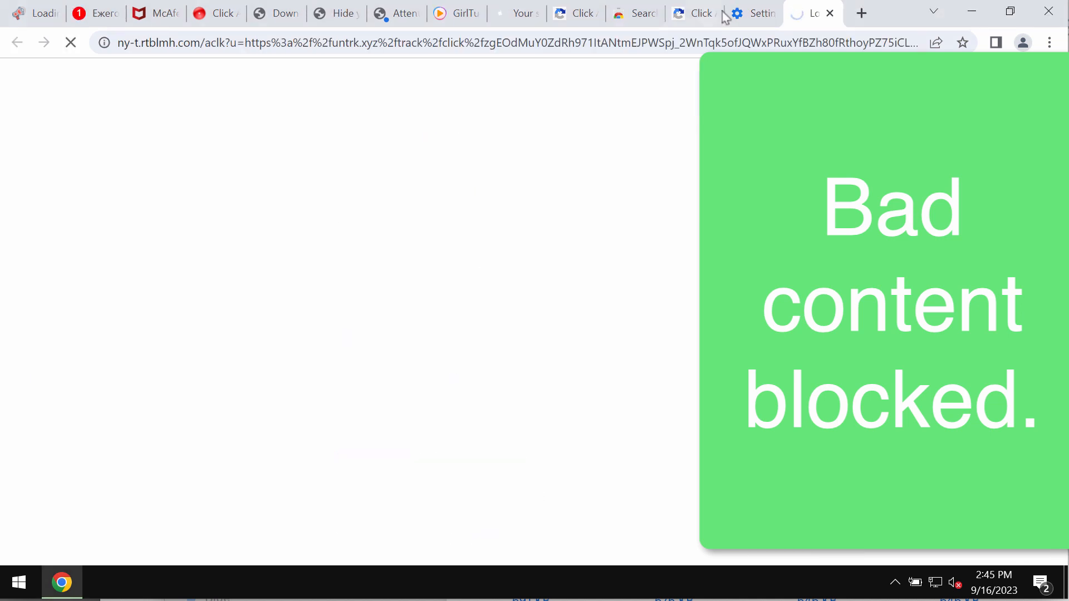
{"action": "left_click", "coordinate": [754, 13]}
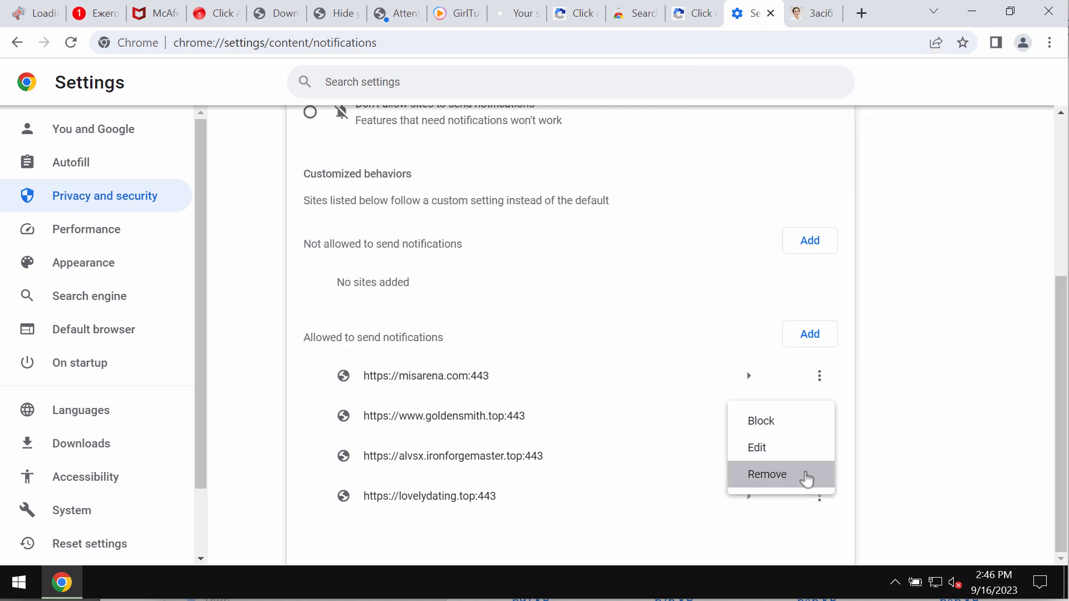
{"action": "left_click", "coordinate": [767, 474]}
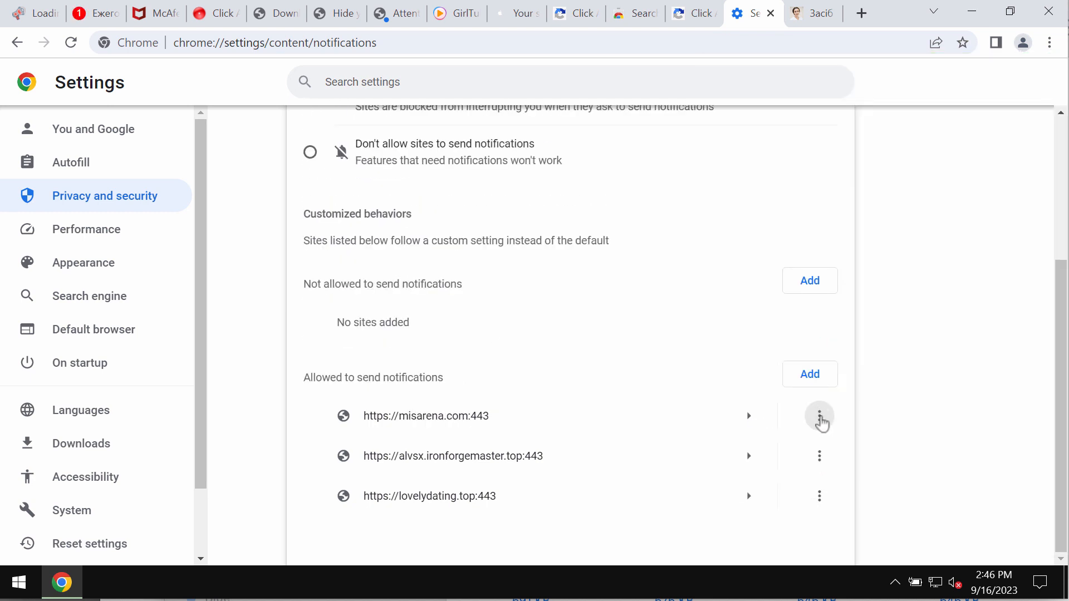
{"action": "left_click", "coordinate": [819, 416]}
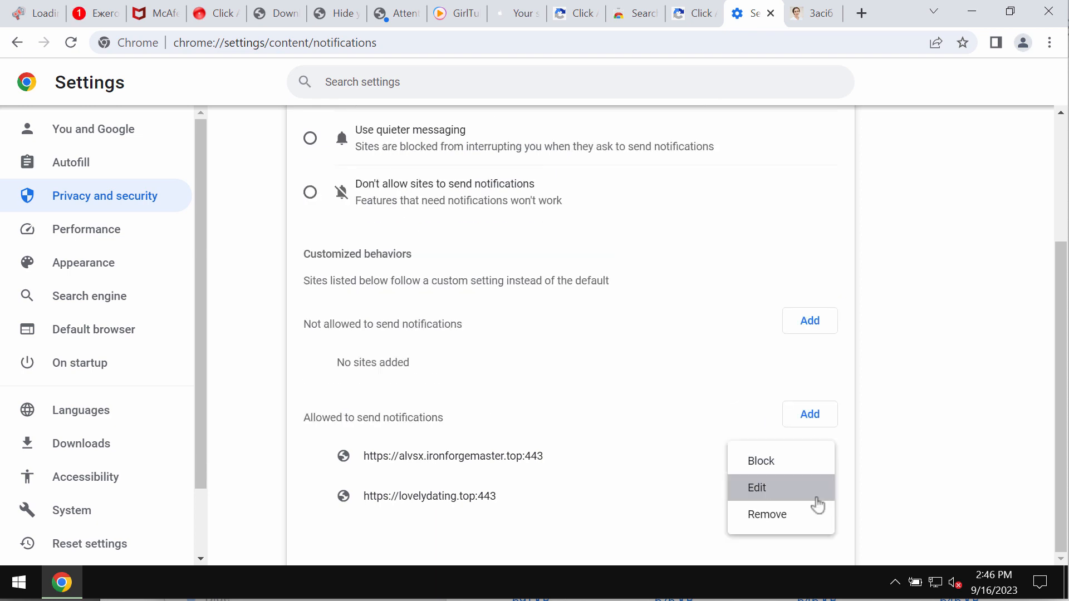
{"action": "left_click", "coordinate": [767, 515]}
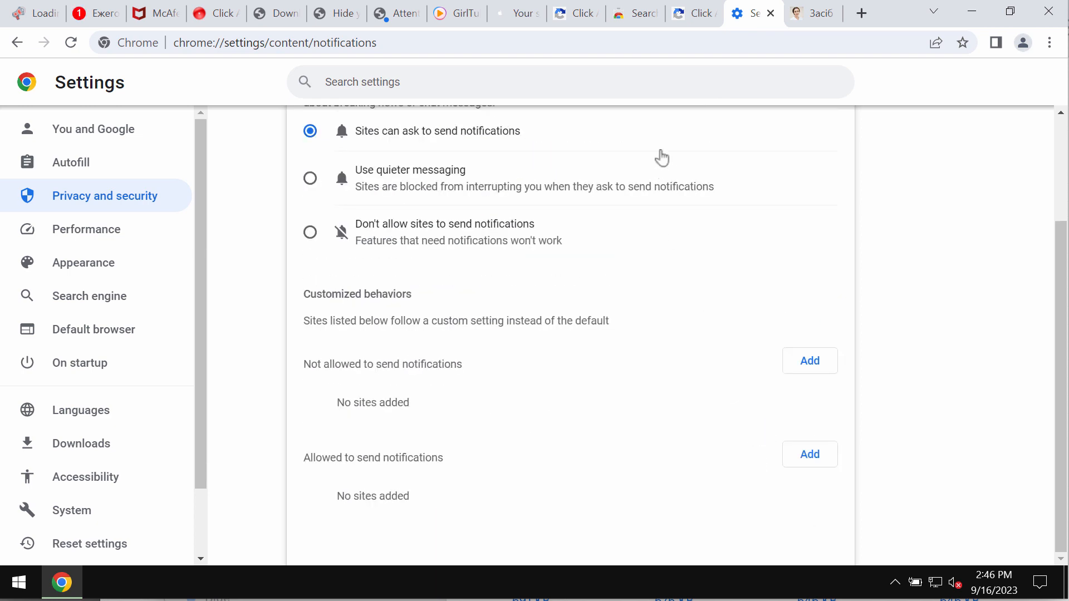
Enter 'combocleaner.' in the address bar, then hide Chrome to reveal the desktop.
{"action": "type", "text": "c"}
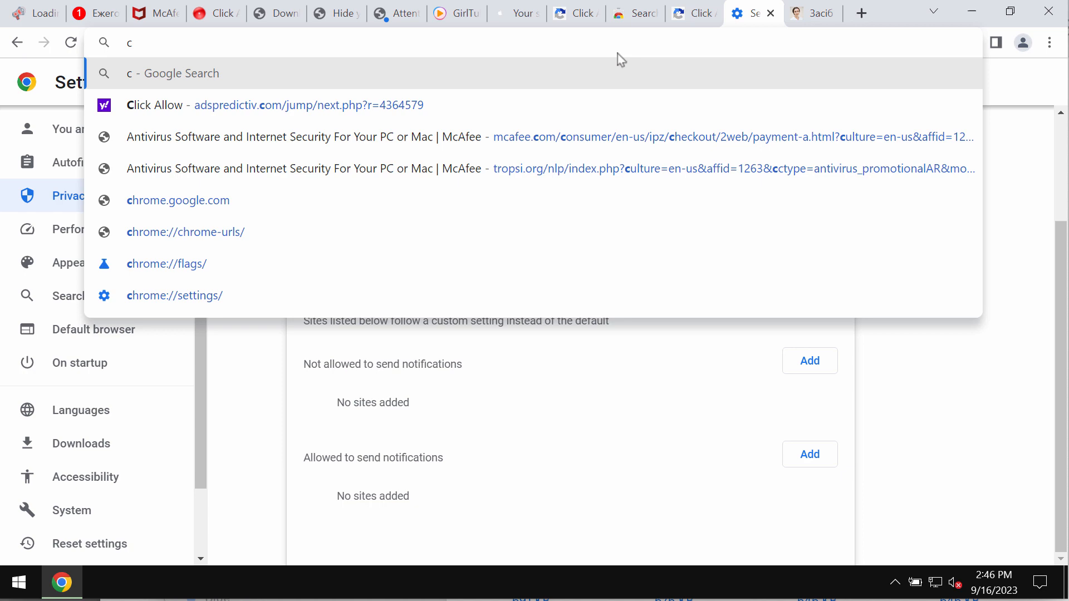
{"action": "type", "text": "ombocleaner."}
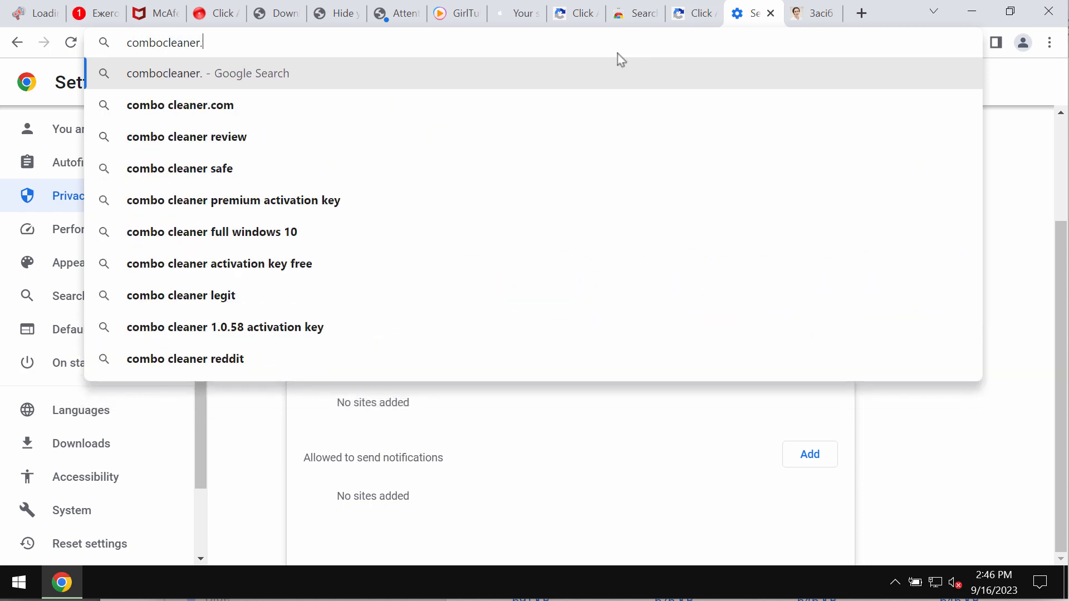
{"action": "left_click", "coordinate": [181, 104]}
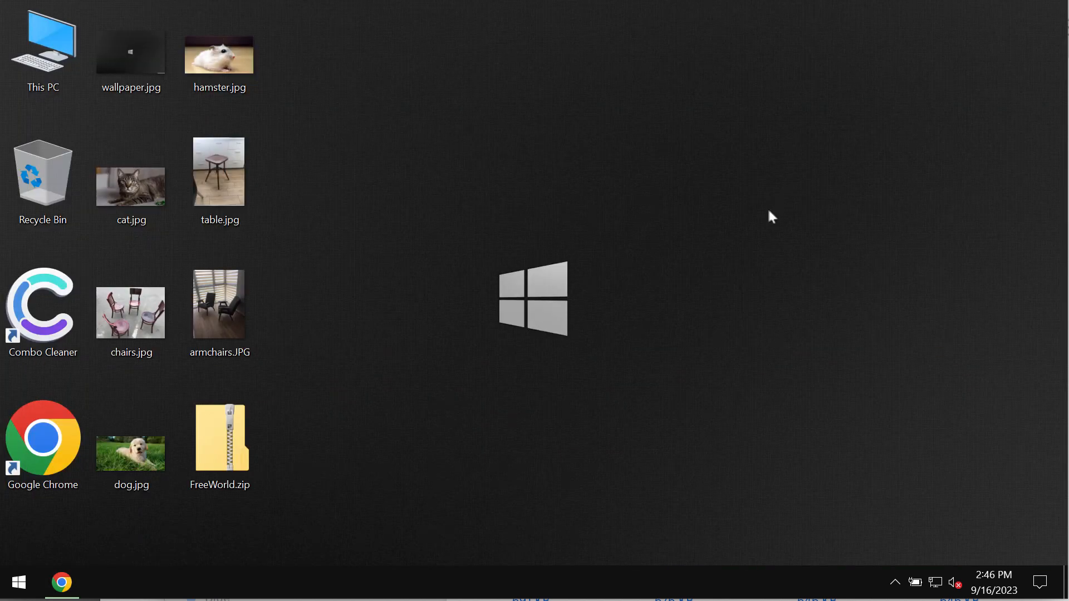
Launch Combo Cleaner from its desktop shortcut to reach the Dashboard.
{"action": "left_click", "coordinate": [42, 309]}
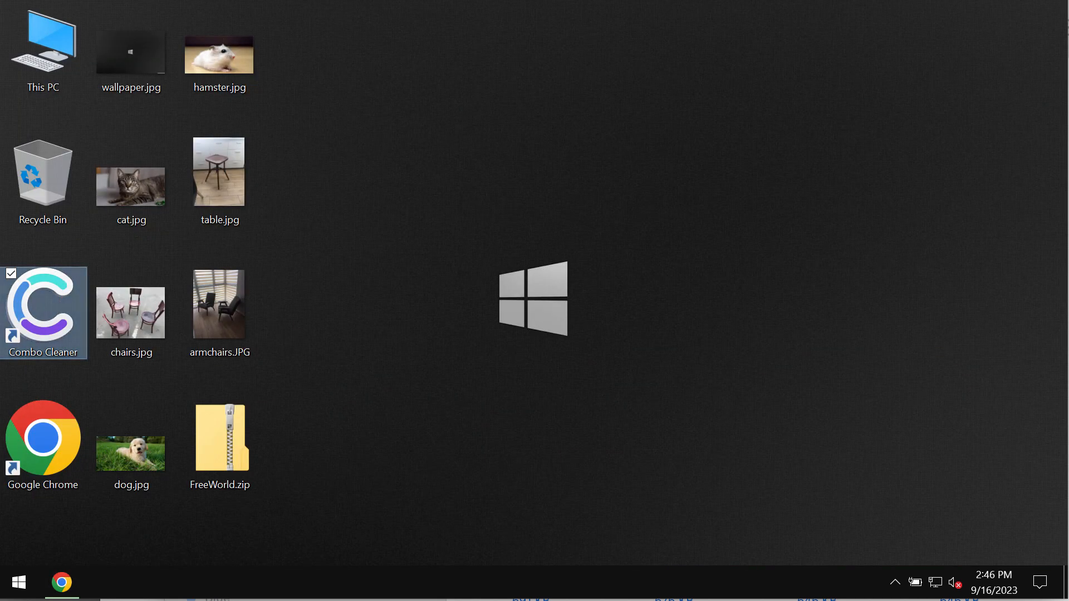
{"action": "double_click", "coordinate": [43, 311]}
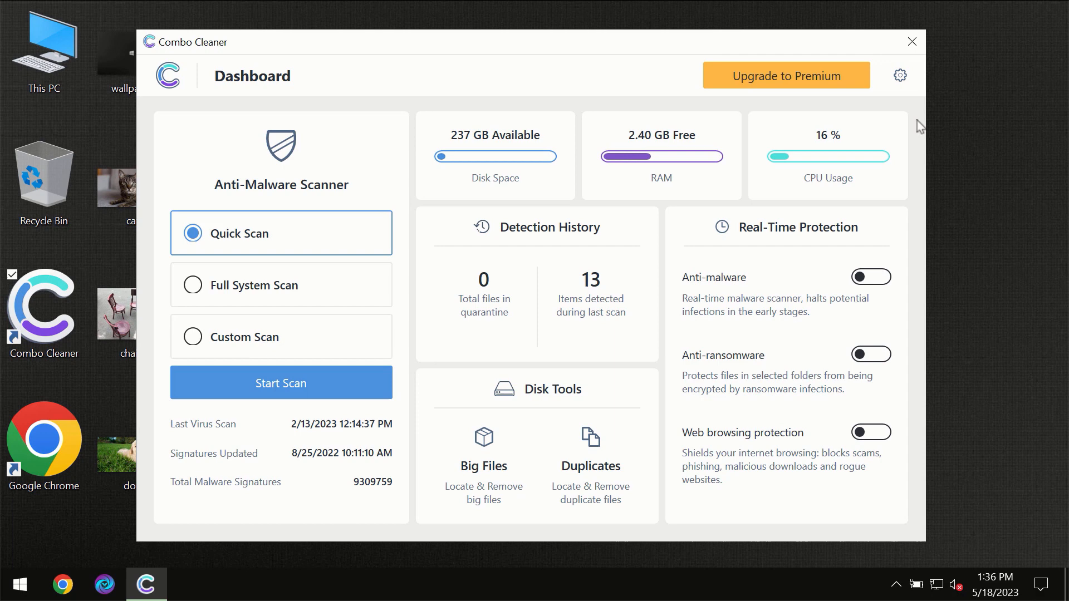
{"action": "mouse_move", "coordinate": [898, 118]}
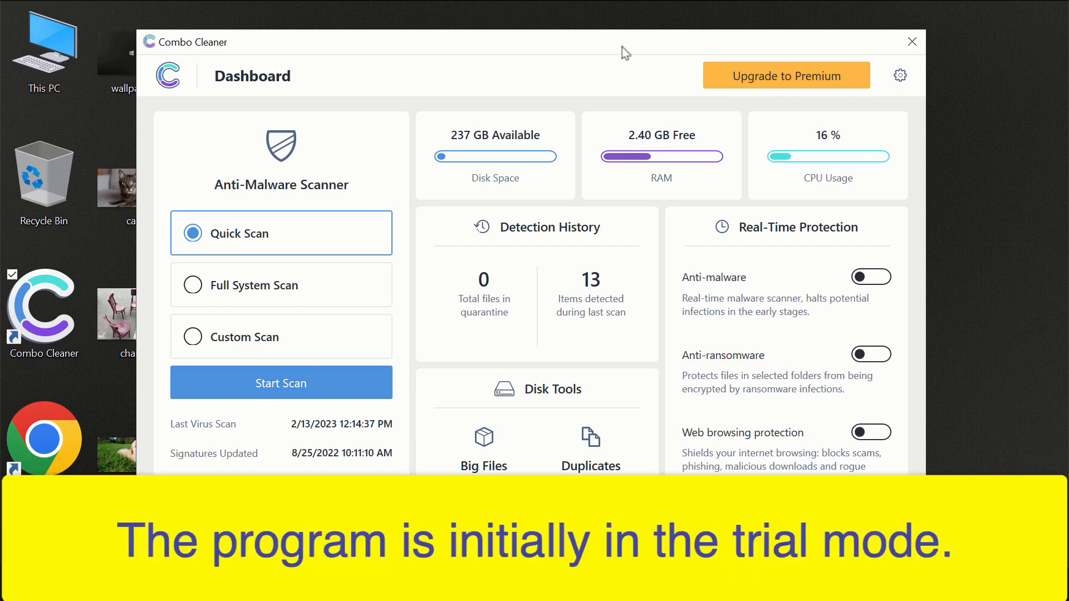
{"action": "mouse_move", "coordinate": [573, 49]}
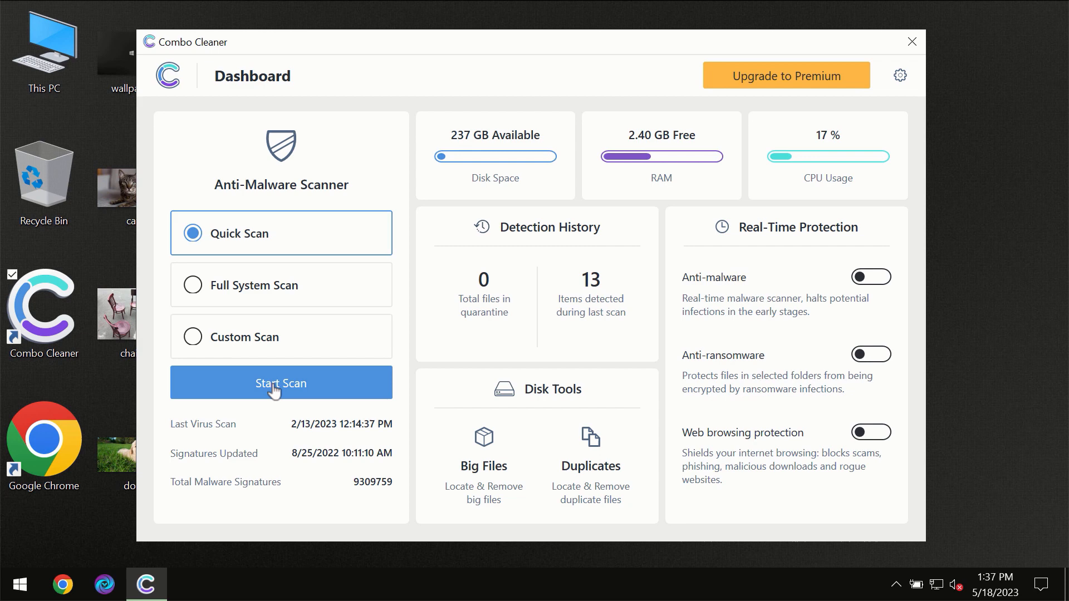
Start a Quick Scan from the Combo Cleaner dashboard.
{"action": "left_click", "coordinate": [281, 383]}
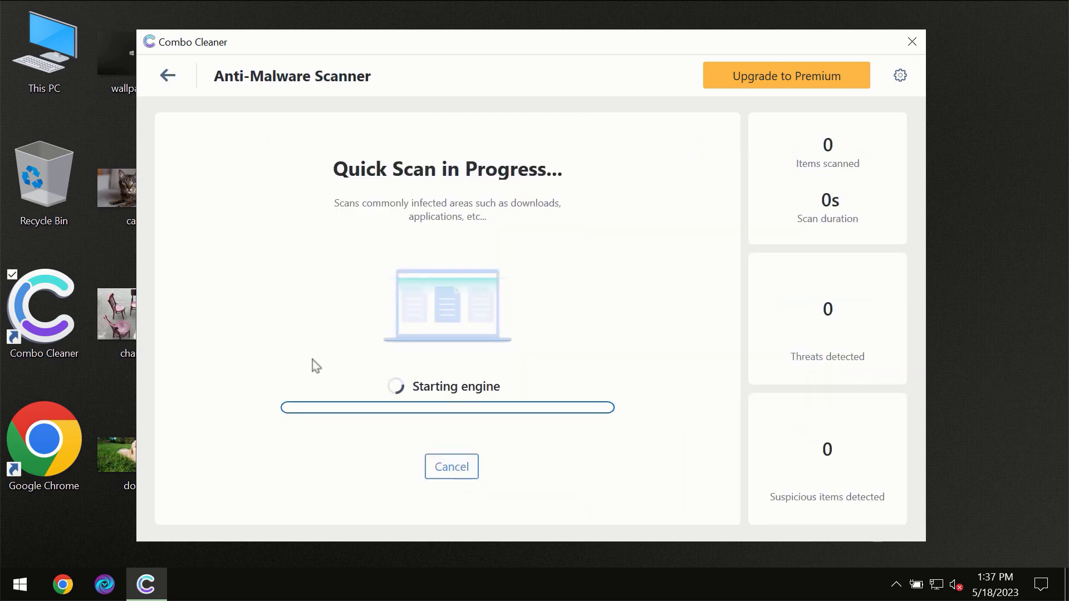
{"action": "mouse_move", "coordinate": [422, 298]}
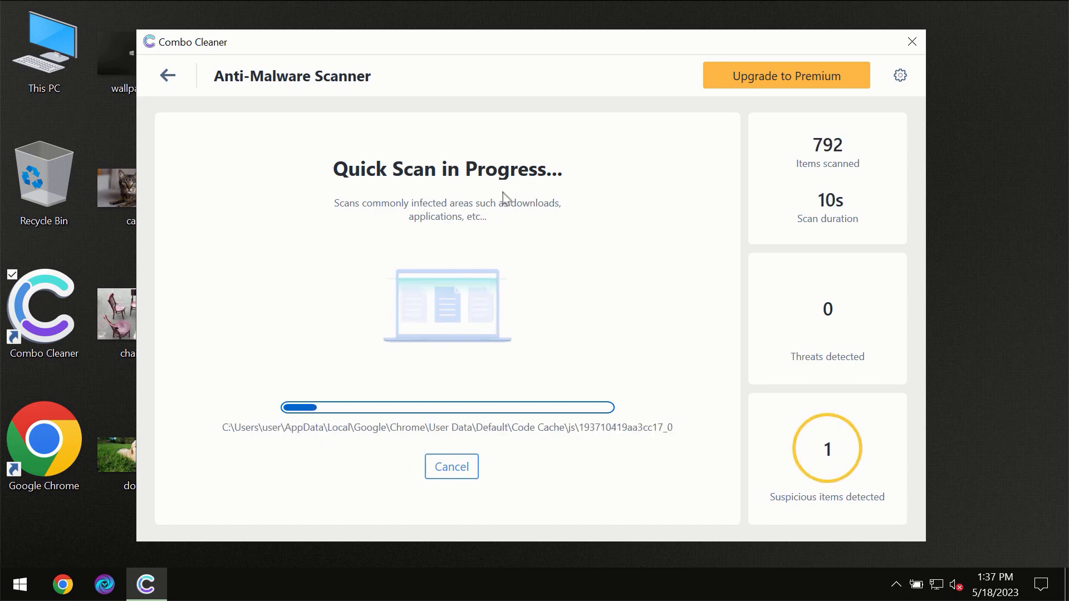
{"action": "mouse_move", "coordinate": [218, 145]}
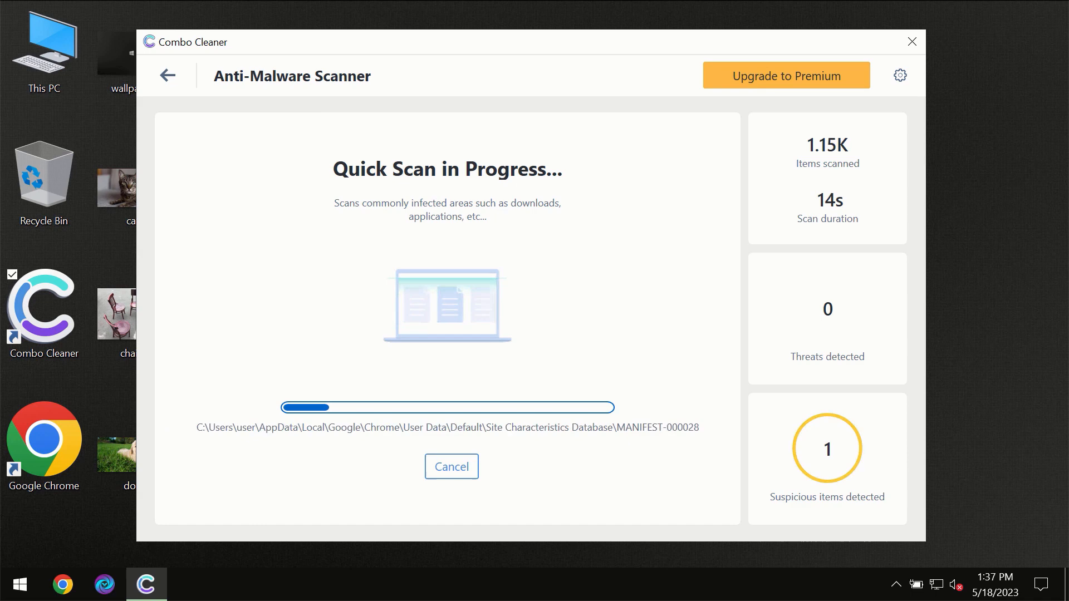
{"action": "mouse_move", "coordinate": [417, 213]}
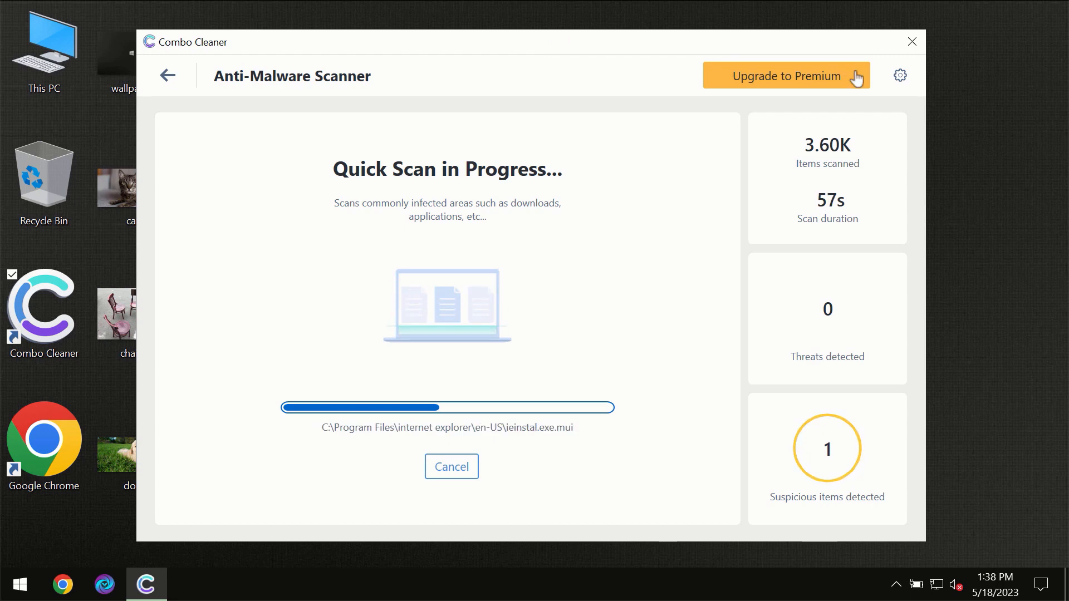
Review the Anti-Ransomware settings, then return to the dashboard with the scan still running.
{"action": "left_click", "coordinate": [899, 76]}
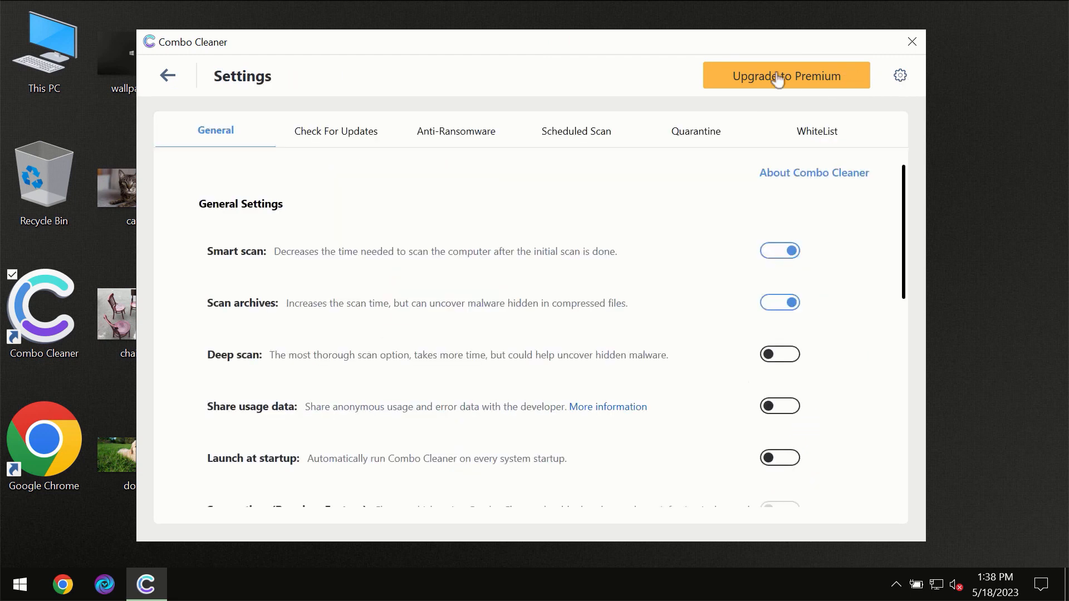
{"action": "mouse_move", "coordinate": [469, 155]}
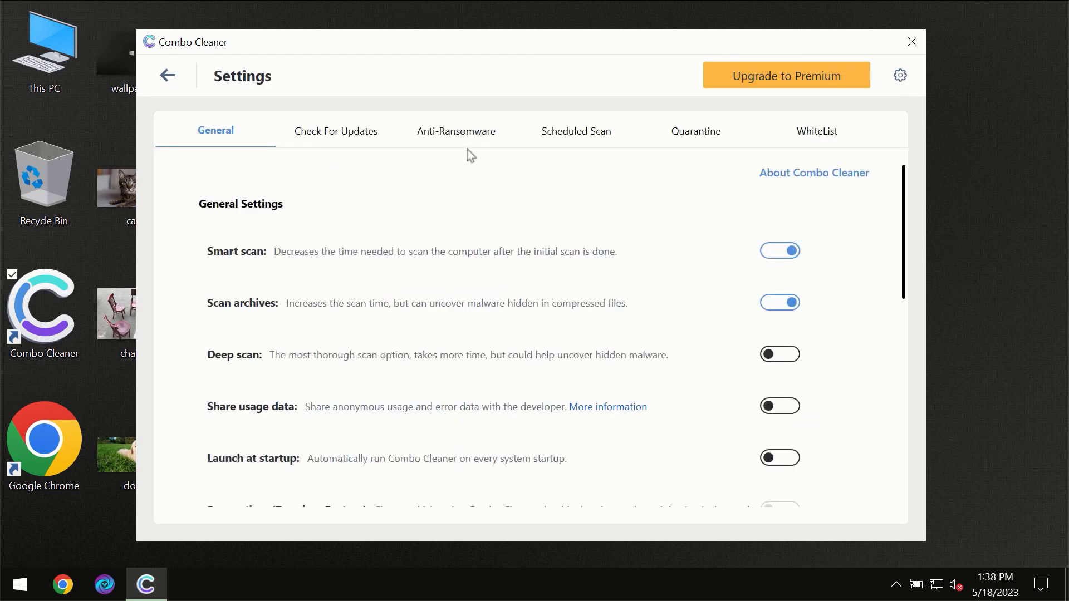
{"action": "mouse_move", "coordinate": [447, 145]}
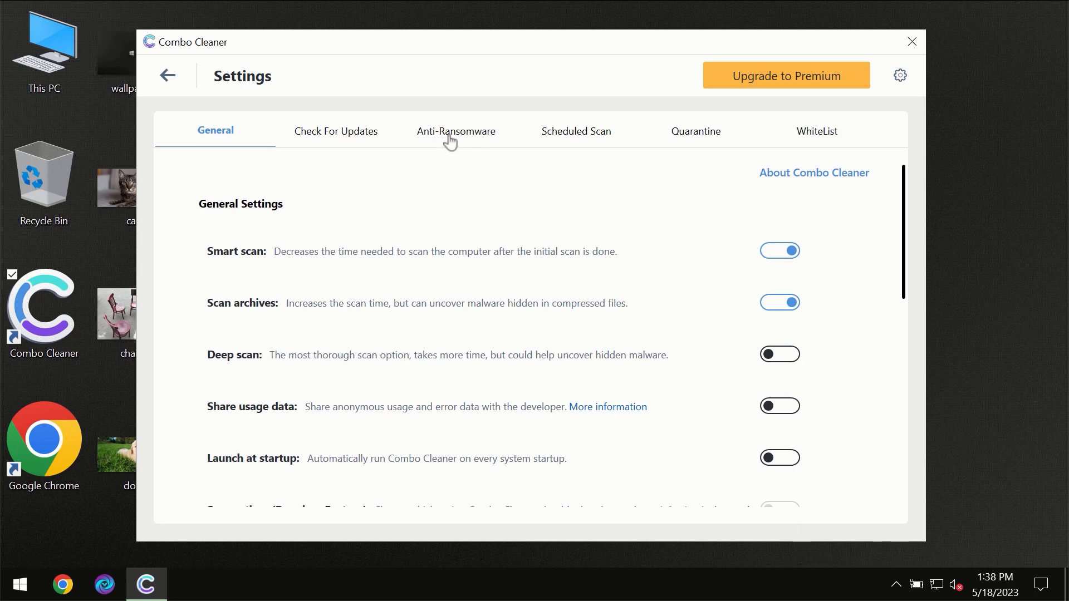
{"action": "left_click", "coordinate": [456, 132]}
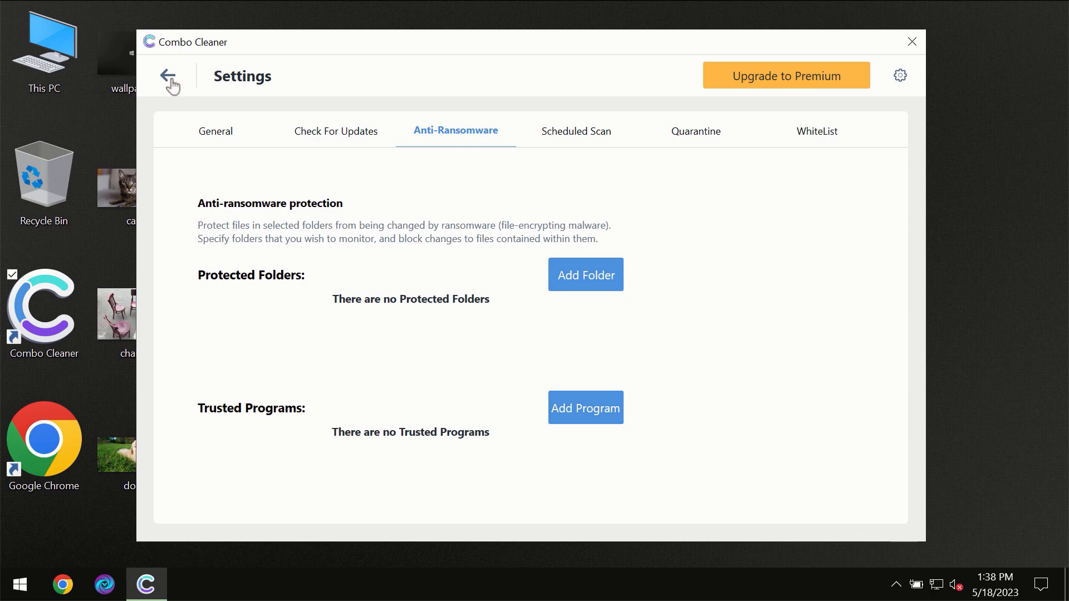
{"action": "left_click", "coordinate": [170, 75]}
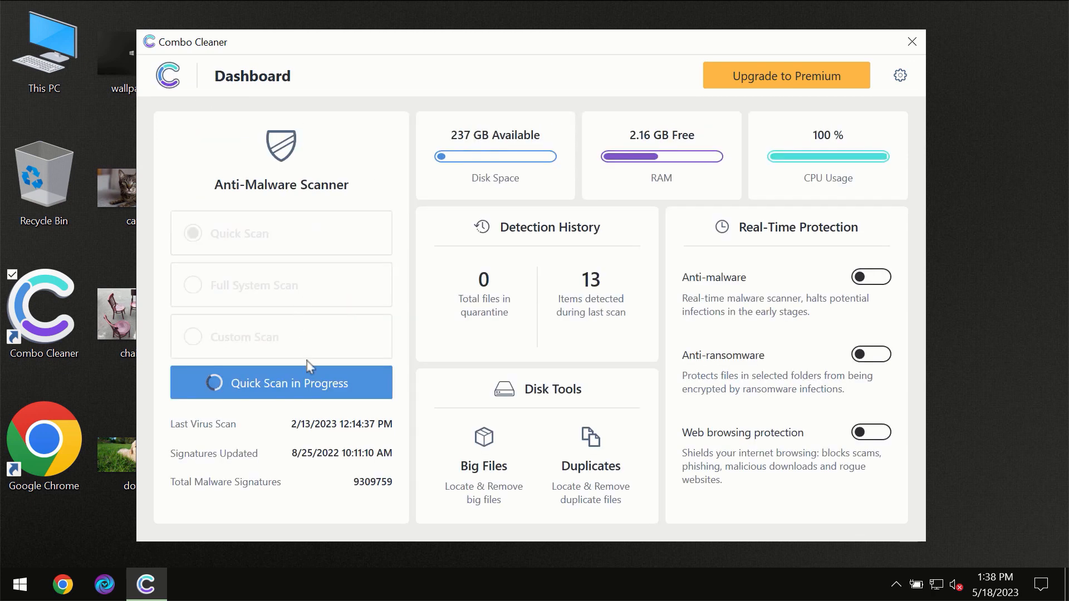
View the finished scan's one spam threat result, then go to the Premium upgrade page.
{"action": "left_click", "coordinate": [282, 383]}
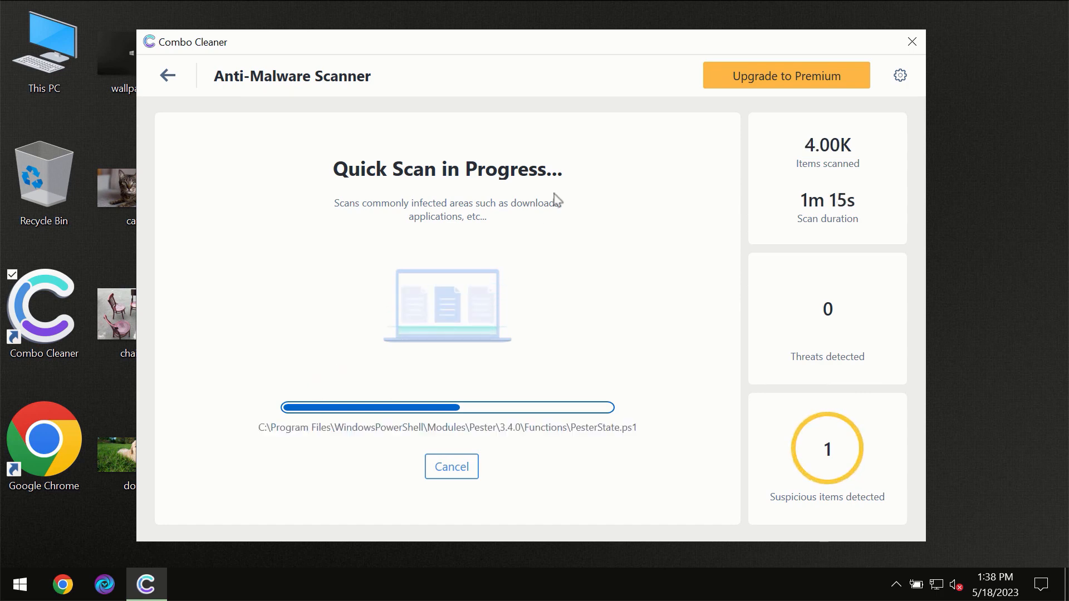
{"action": "mouse_move", "coordinate": [635, 110]}
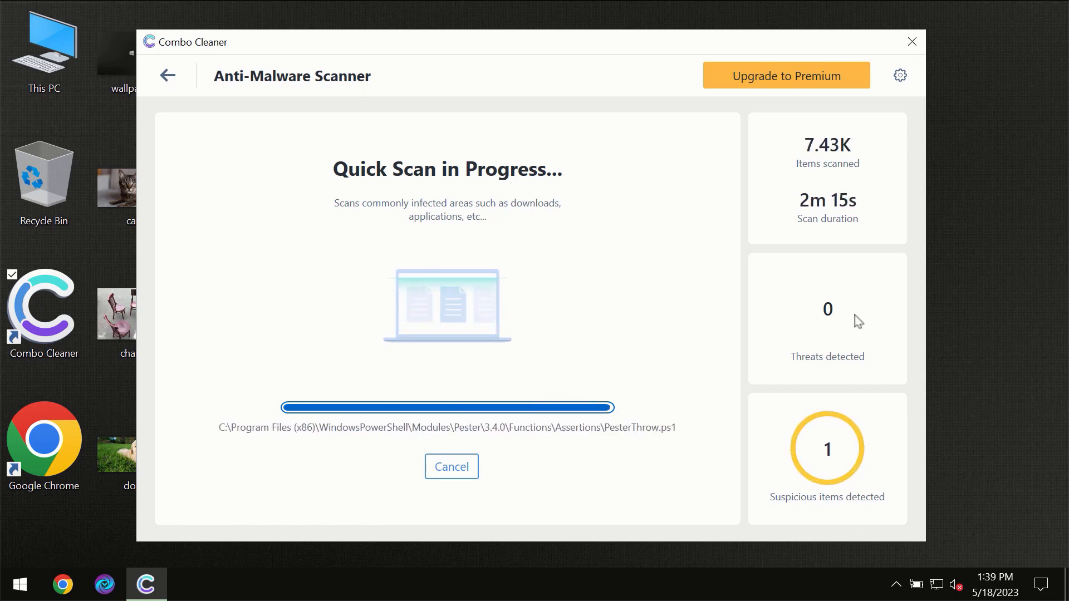
{"action": "mouse_move", "coordinate": [804, 310]}
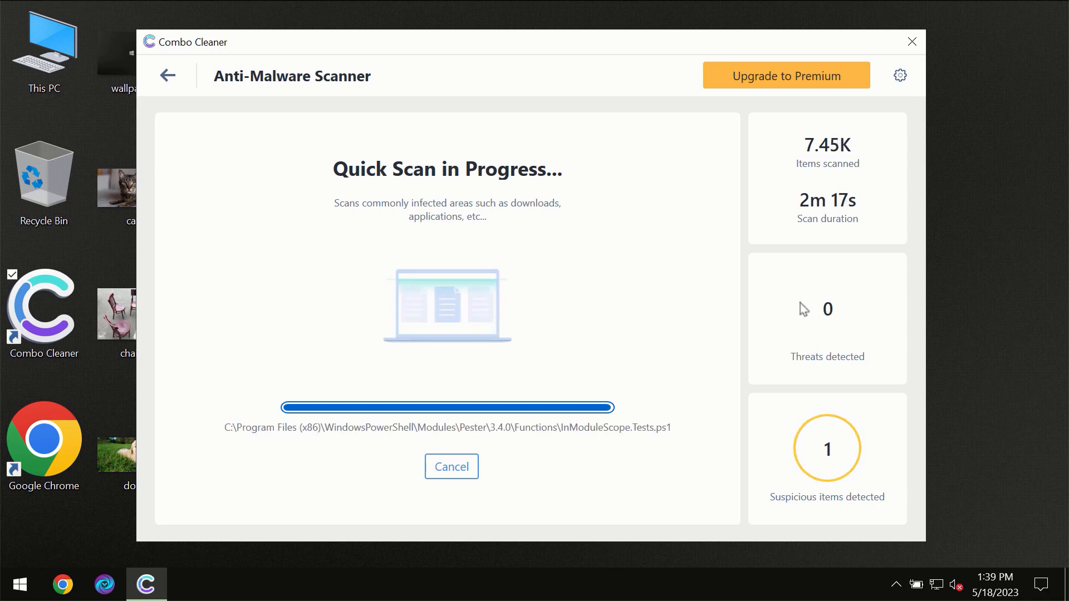
{"action": "mouse_move", "coordinate": [785, 303]}
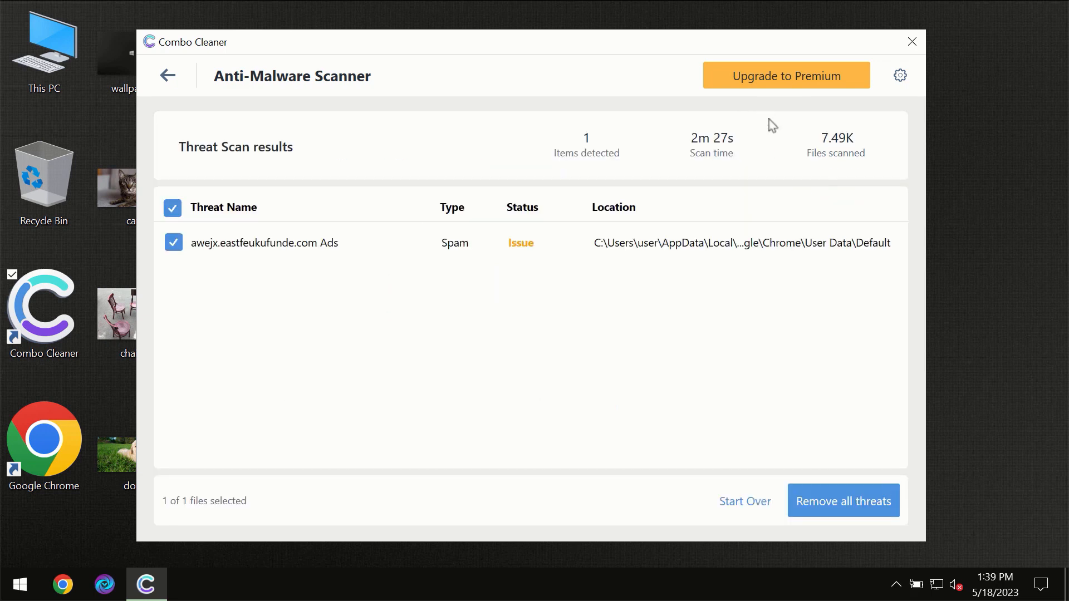
{"action": "left_click", "coordinate": [786, 75]}
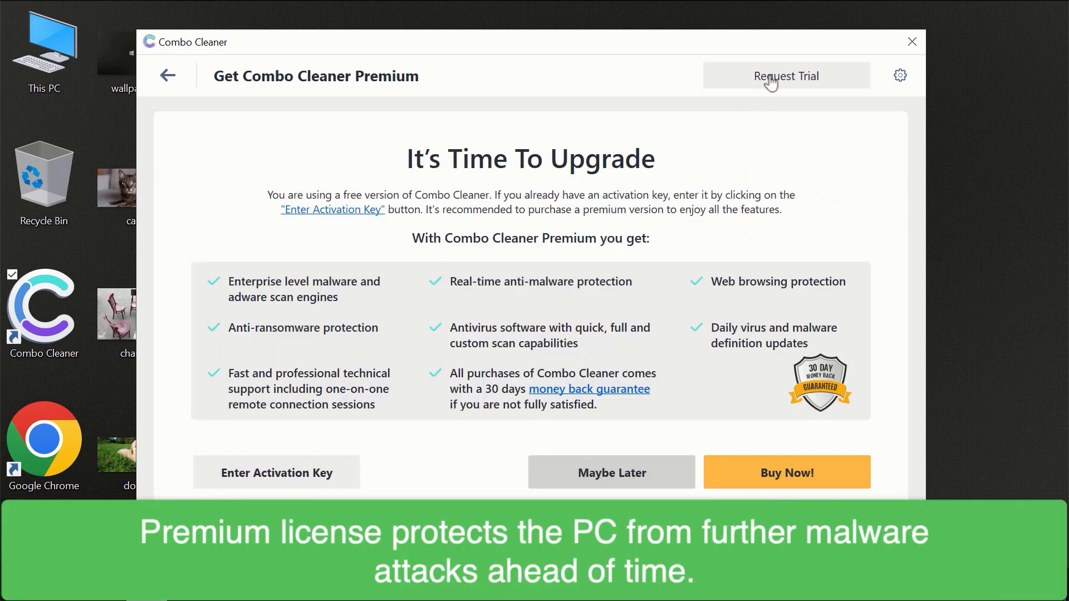